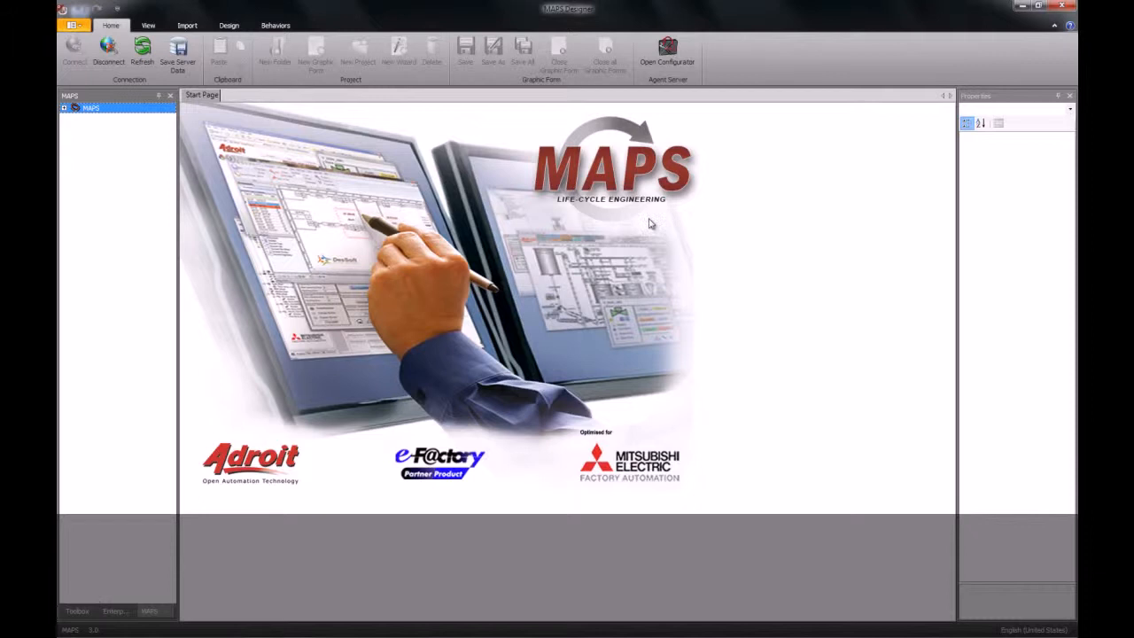
{"action": "mouse_move", "coordinate": [666, 51]}
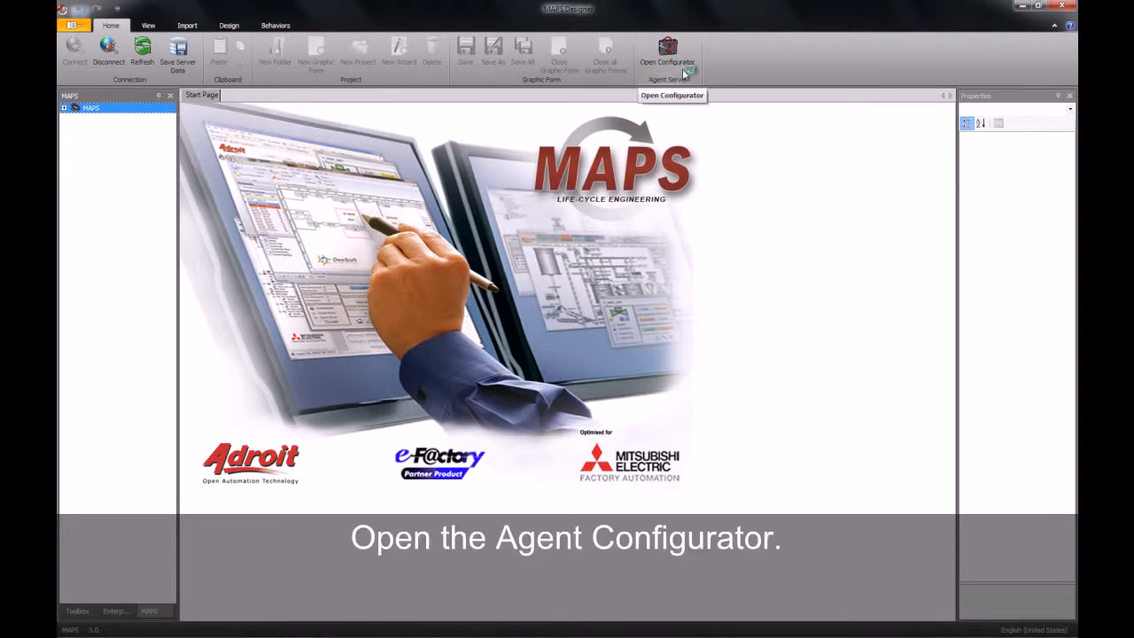
- Launch the Agent Configurator from the Agent Server group
{"action": "left_click", "coordinate": [667, 51]}
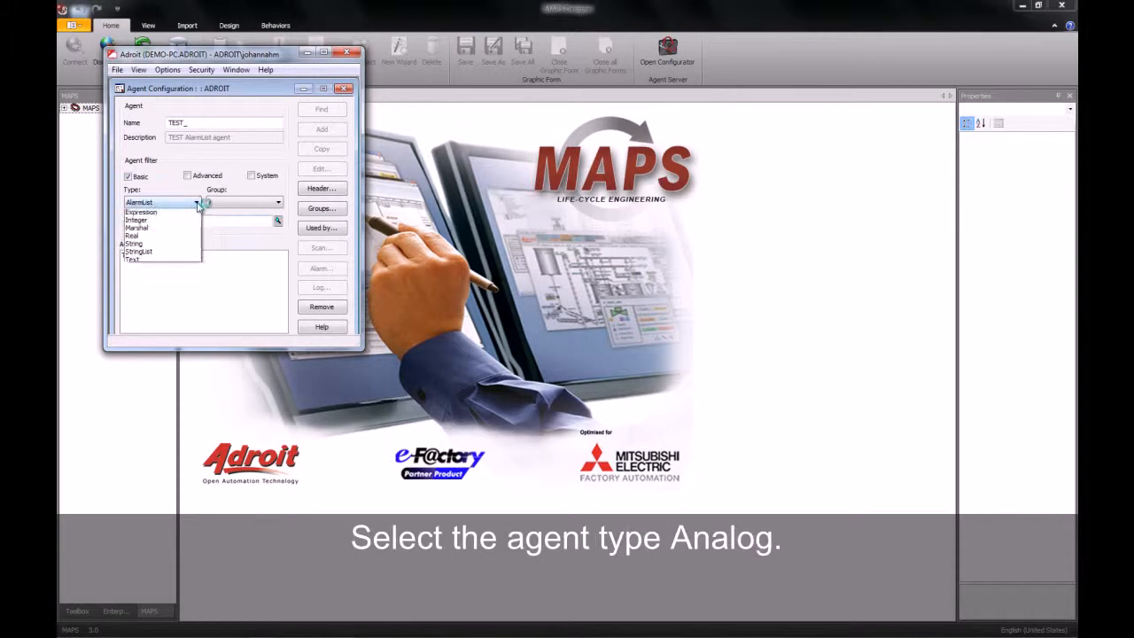
- Select the Analog agent MOTORPUMPFLOW and open its Log settings
{"action": "left_click", "coordinate": [160, 202]}
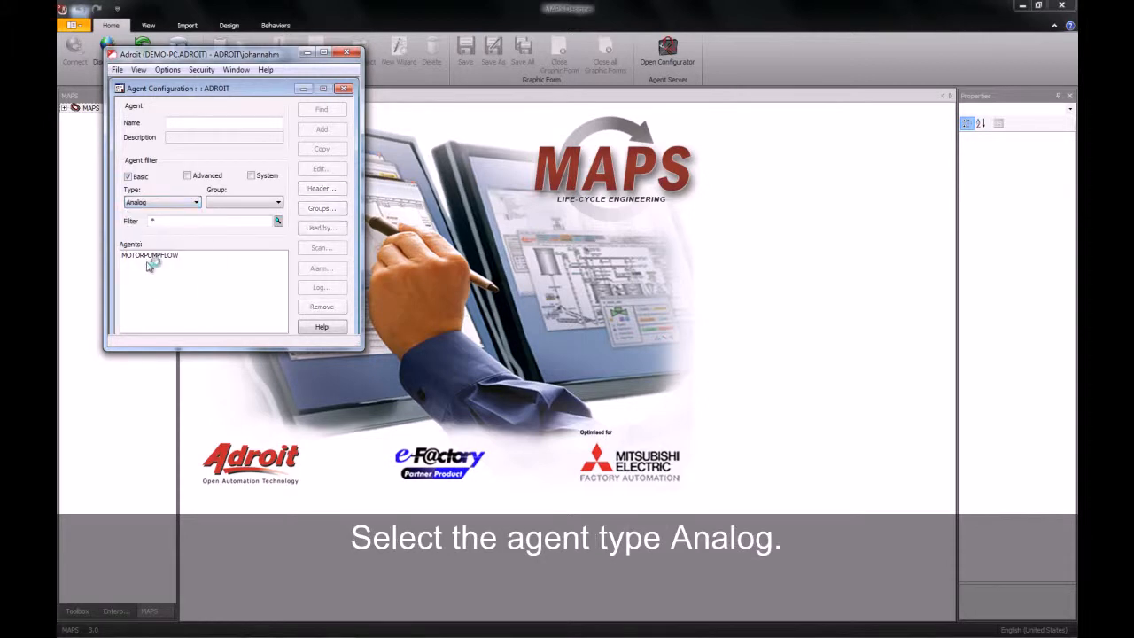
{"action": "left_click", "coordinate": [149, 255]}
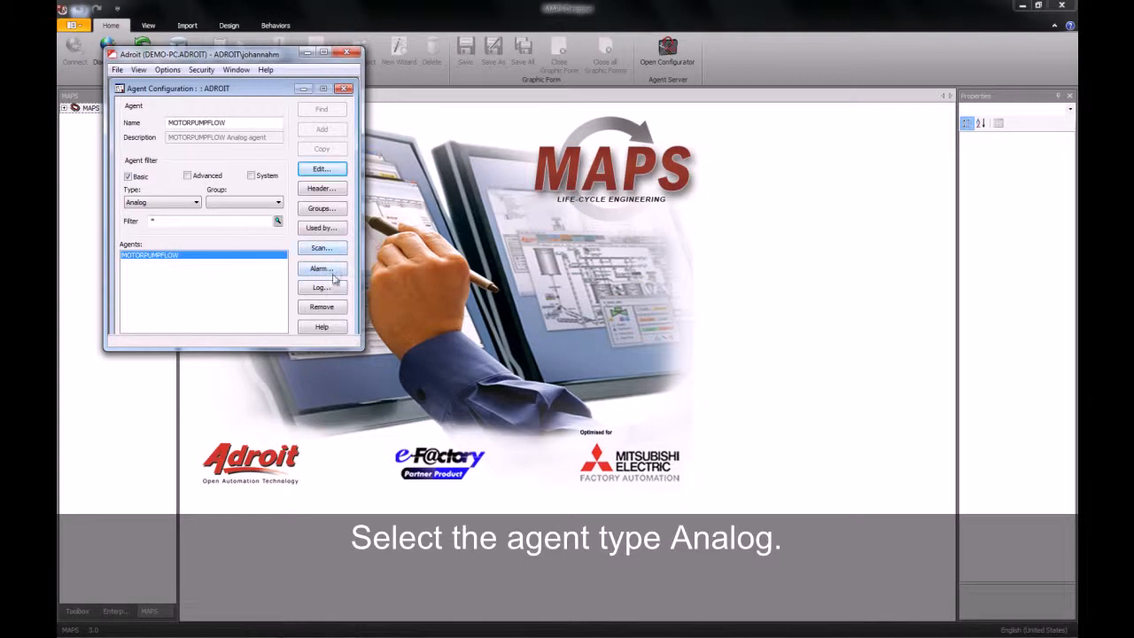
{"action": "left_click", "coordinate": [321, 286]}
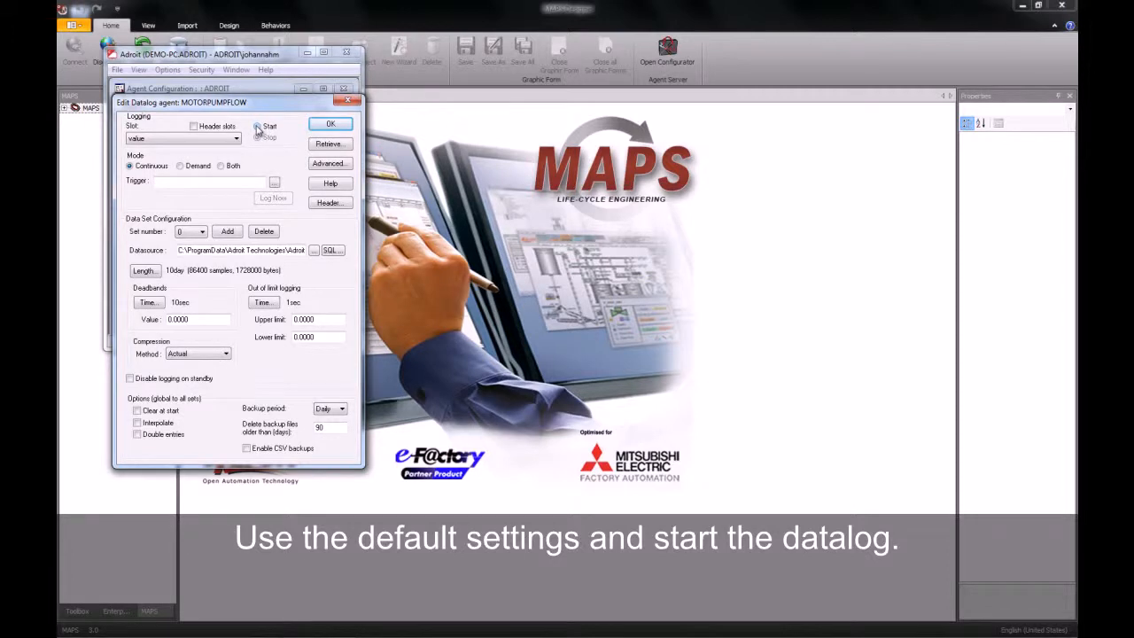
- Start datalogging MOTORPUMPFLOW with default settings and close the dialog
{"action": "left_click", "coordinate": [258, 138]}
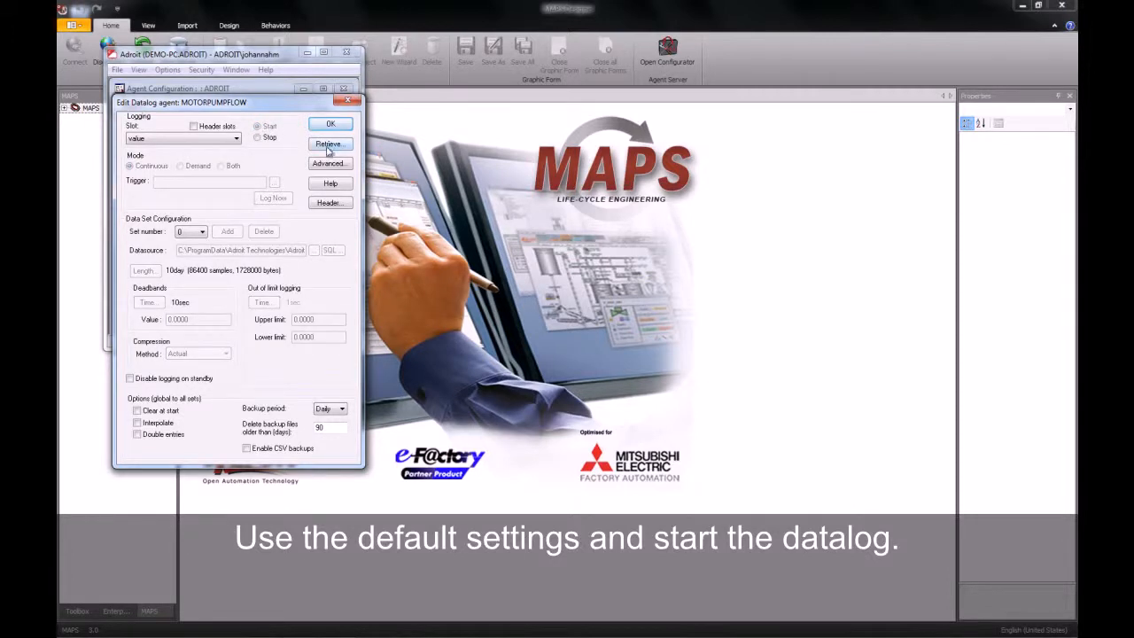
{"action": "left_click", "coordinate": [330, 123]}
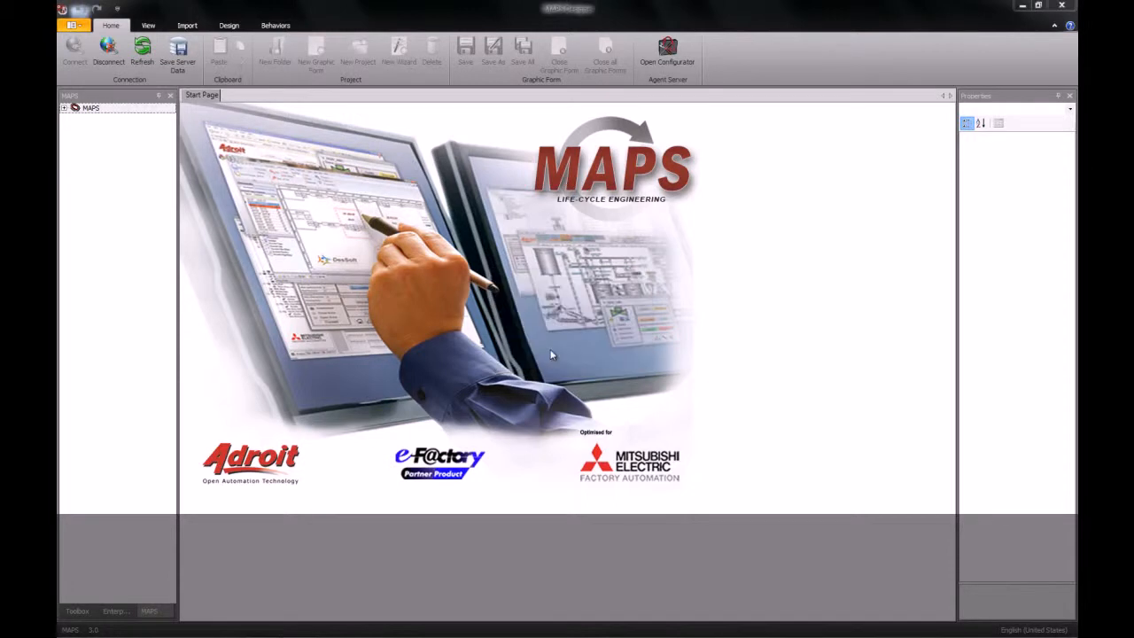
- Open the 'main' form under Projects > myplant in Enterprise Manager
{"action": "left_click", "coordinate": [86, 112]}
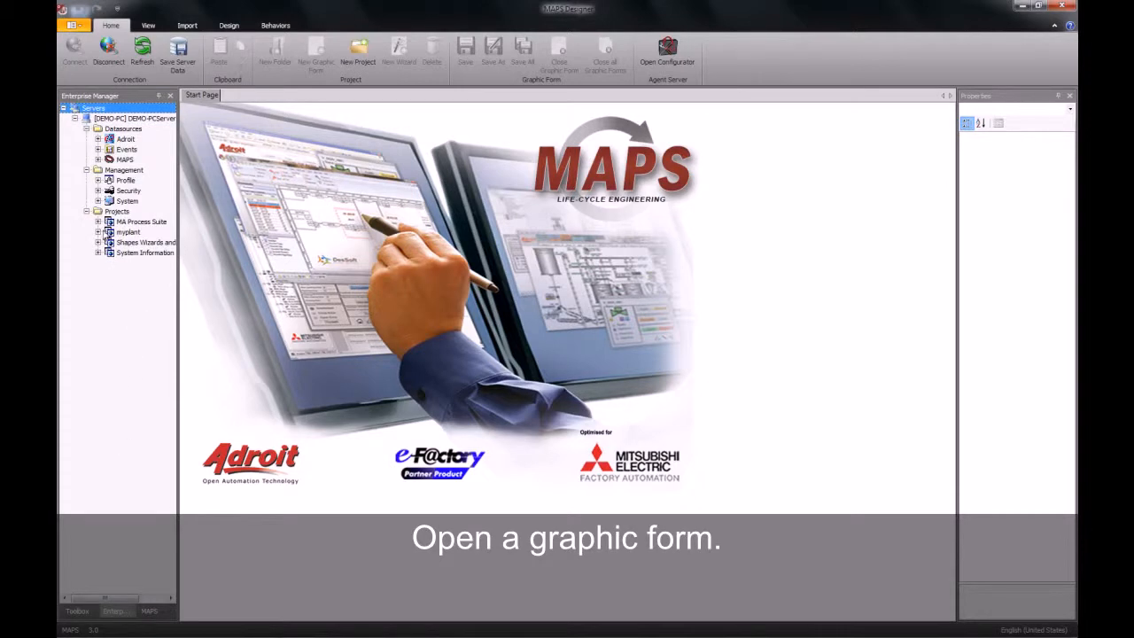
{"action": "left_click", "coordinate": [98, 231]}
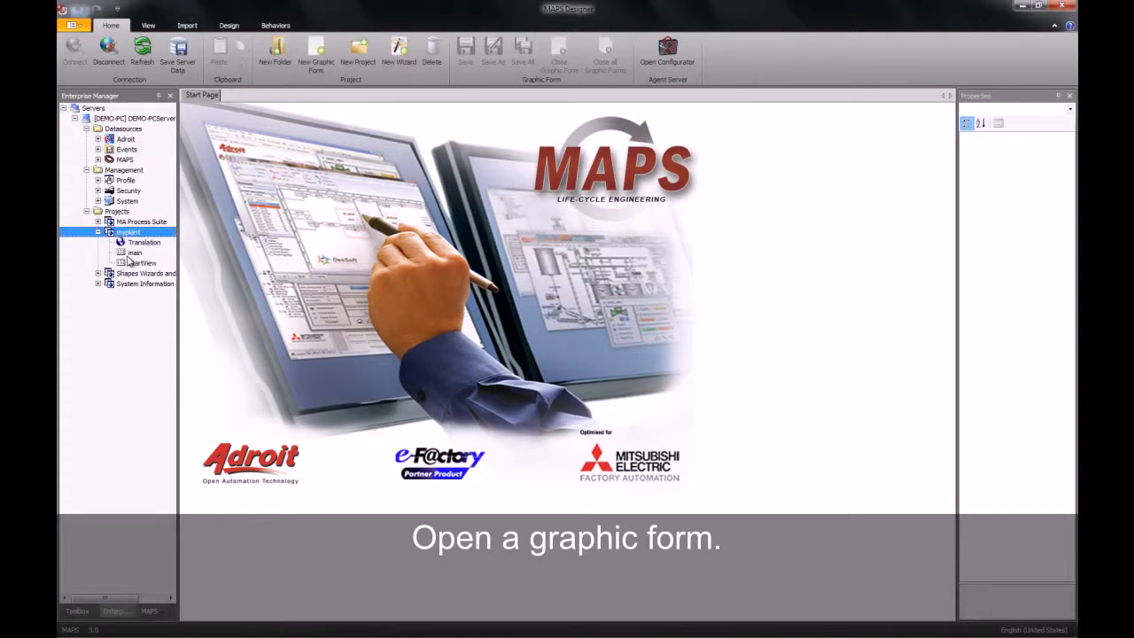
{"action": "double_click", "coordinate": [134, 253]}
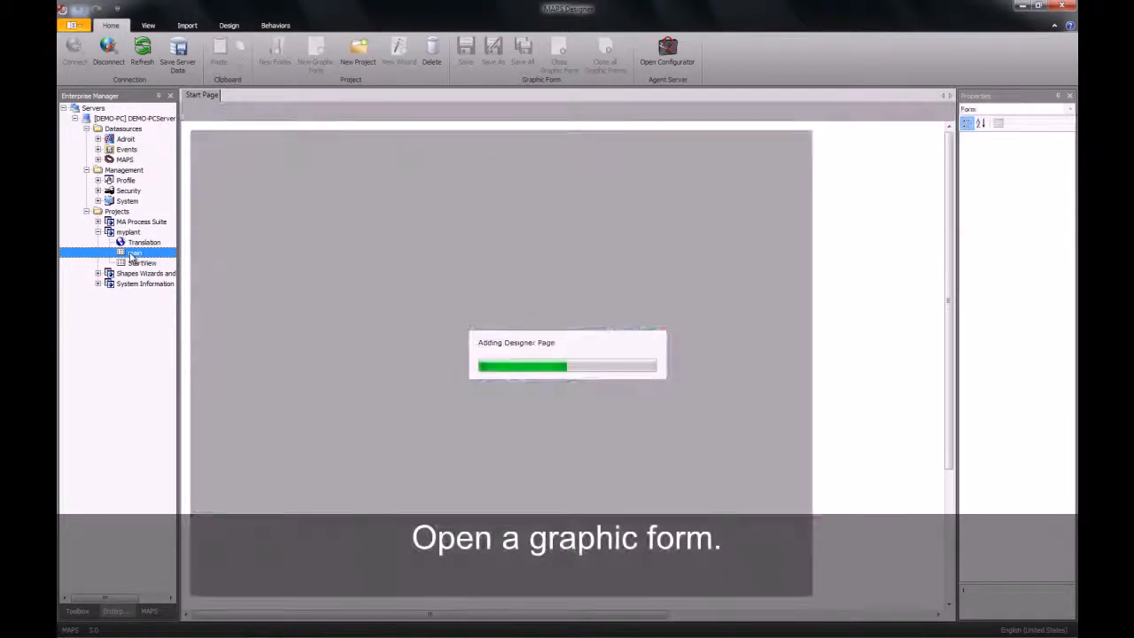
{"action": "double_click", "coordinate": [135, 252]}
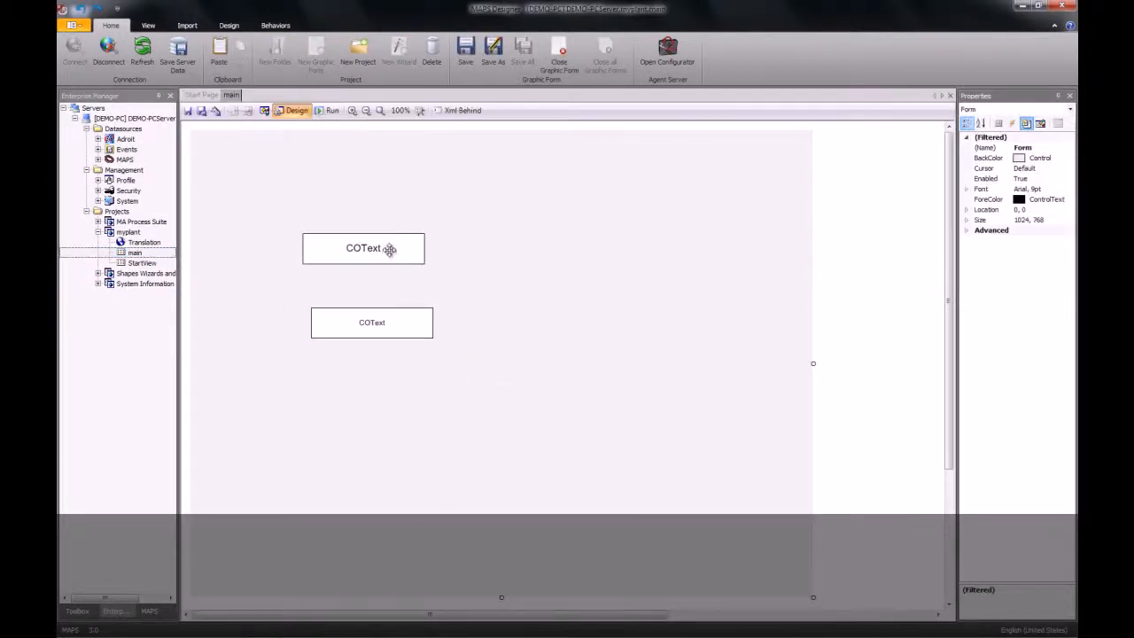
- Move both COText boxes to the form's top-left and show the Toolbox
{"action": "left_click_drag", "start_coordinate": [363, 248], "coordinate": [270, 159]}
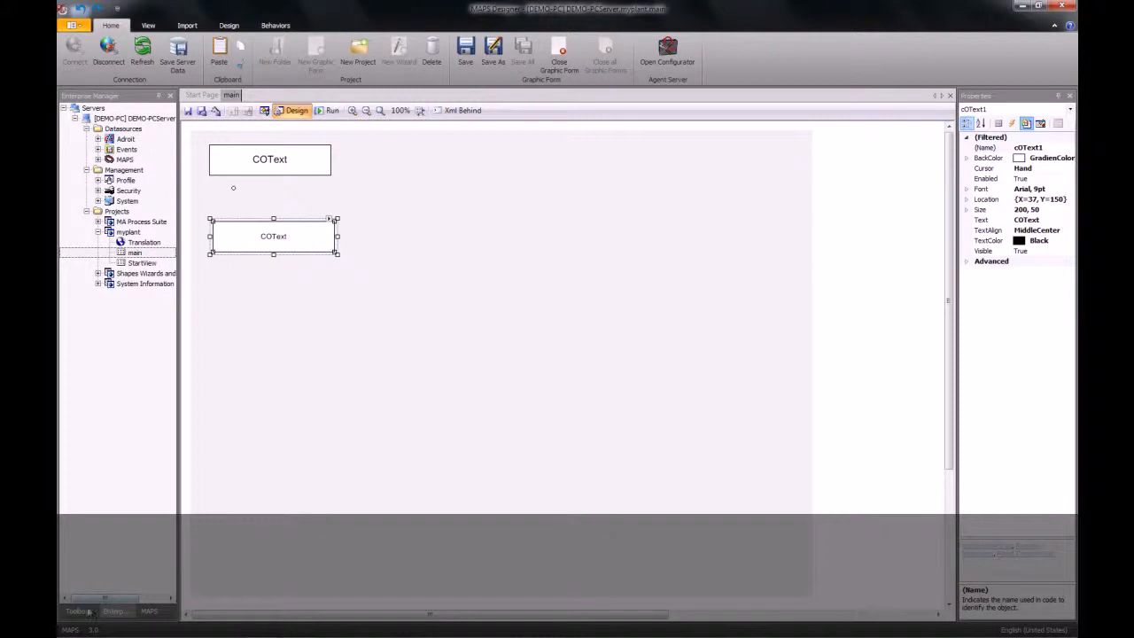
{"action": "left_click", "coordinate": [78, 611]}
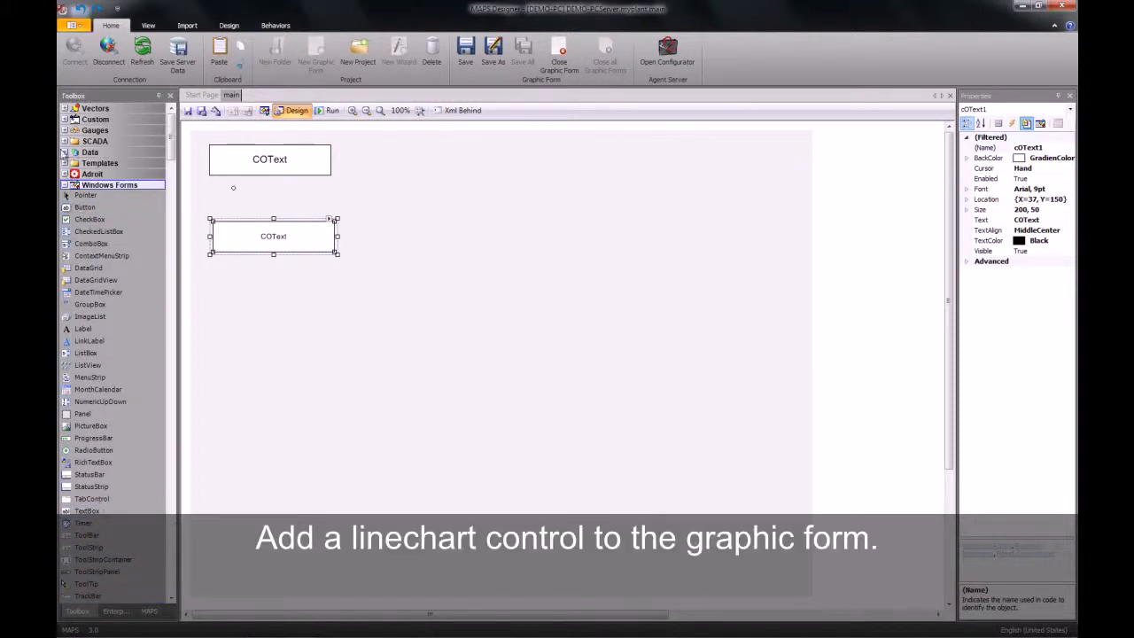
- Expand the Data category to reveal LineChart and other chart controls
{"action": "left_click", "coordinate": [90, 152]}
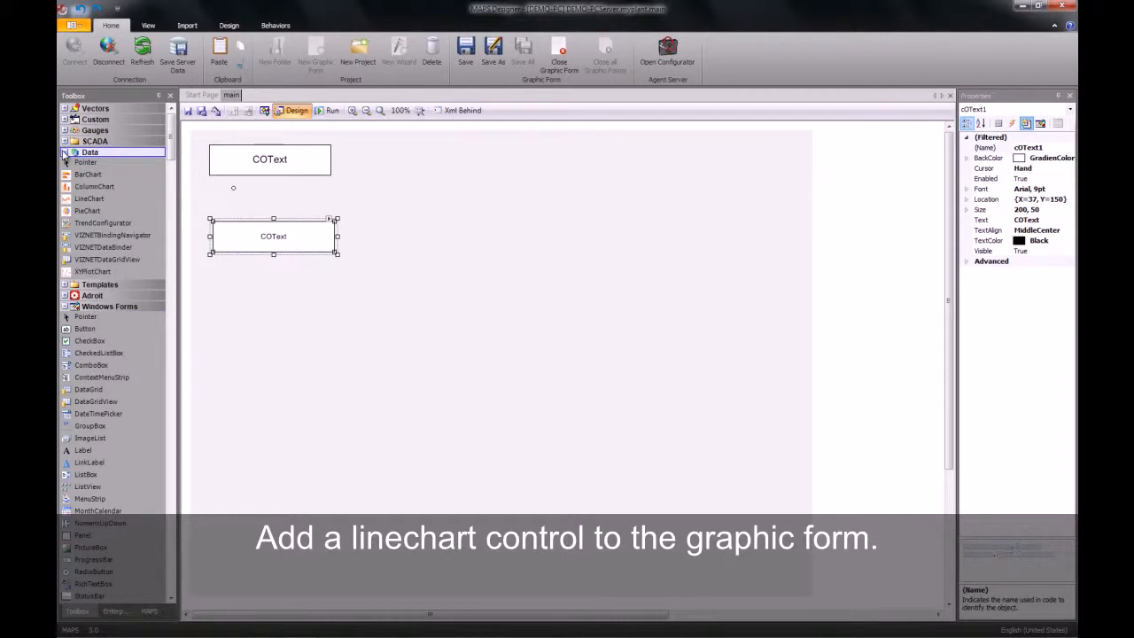
{"action": "mouse_move", "coordinate": [89, 198]}
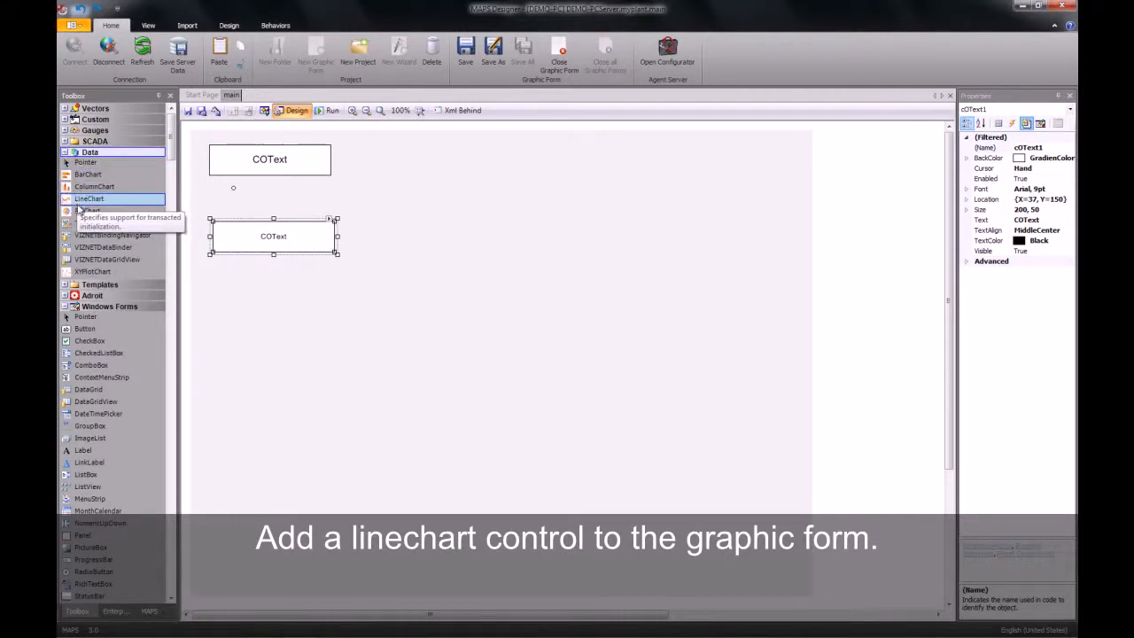
{"action": "mouse_move", "coordinate": [88, 210]}
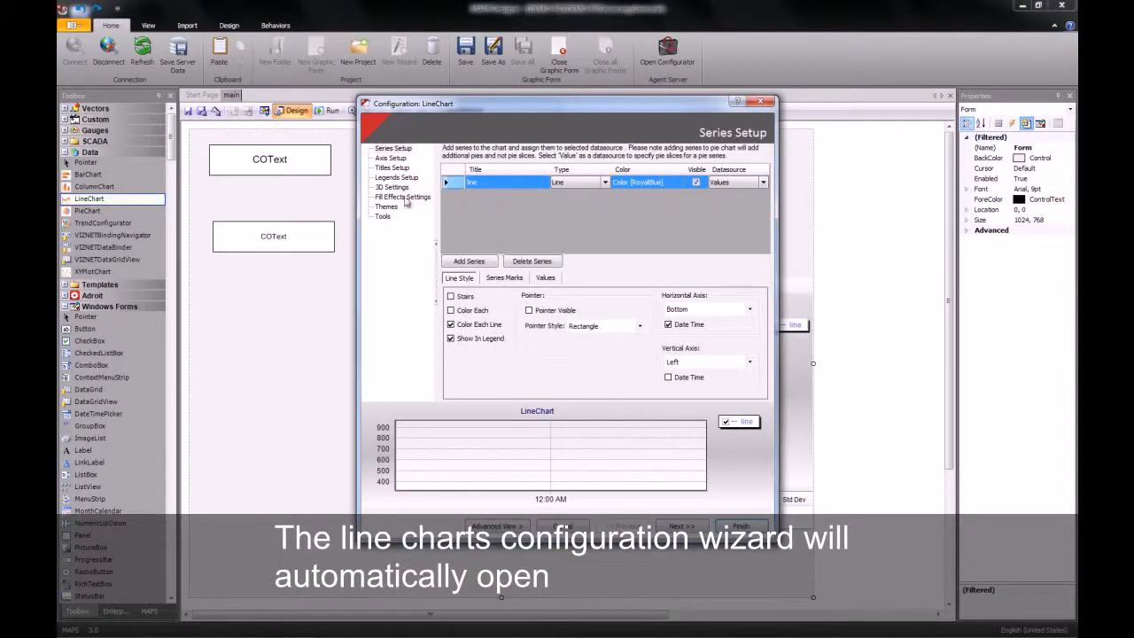
- Set the chart header title to 'motorpumpflow Trend'
{"action": "left_click", "coordinate": [392, 168]}
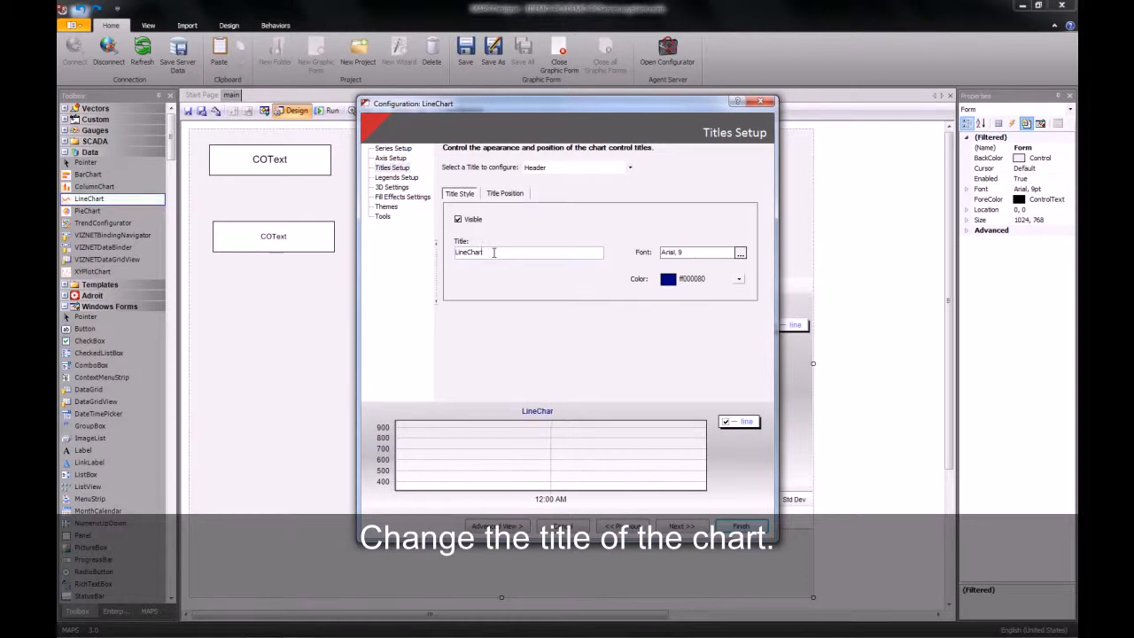
{"action": "type", "text": "L"}
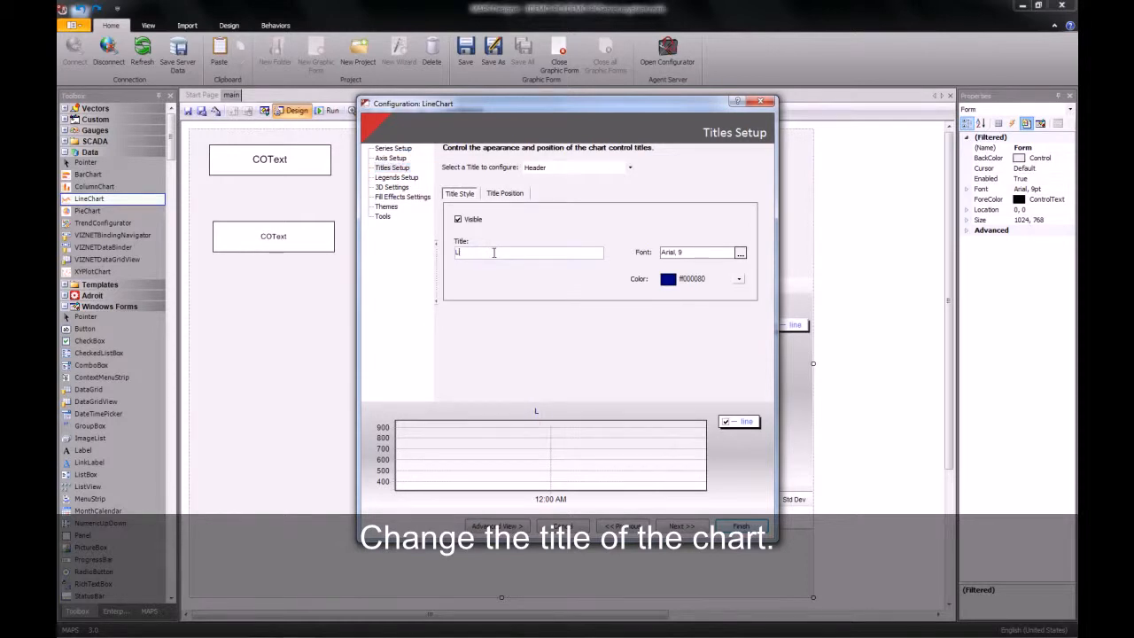
{"action": "type", "text": "mi"}
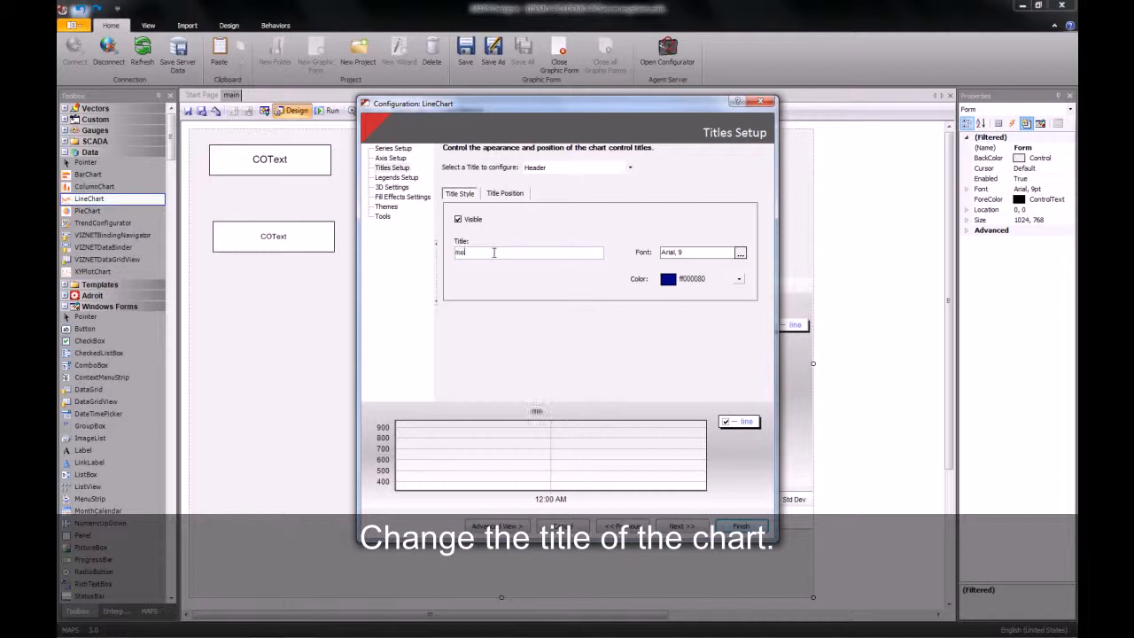
{"action": "type", "text": "motorpumpflow"}
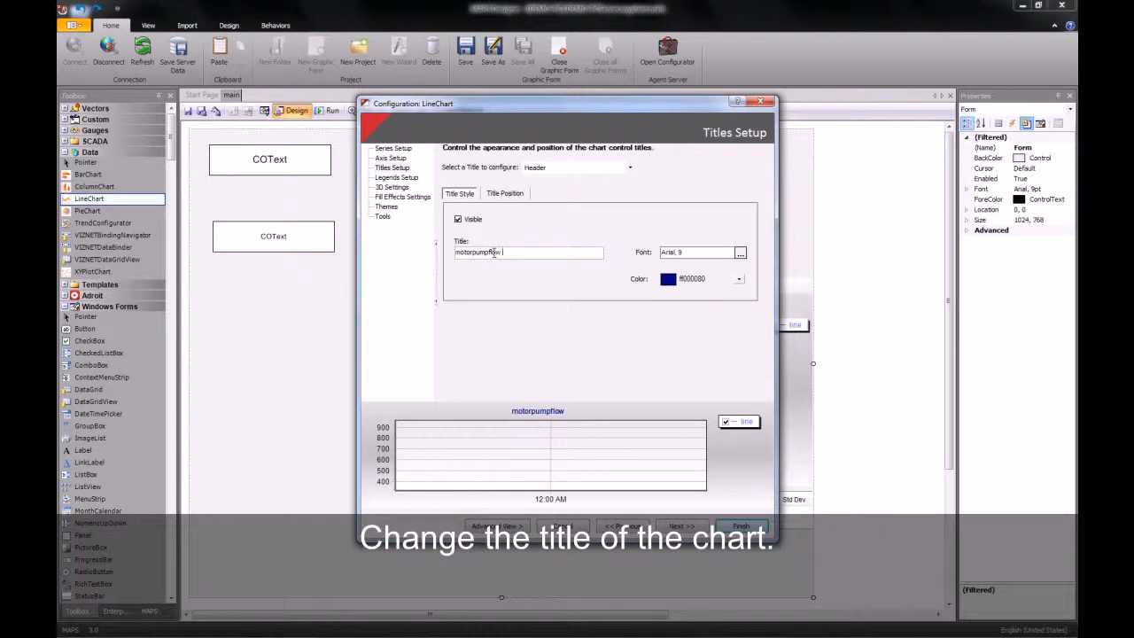
{"action": "type", "text": "Tren"}
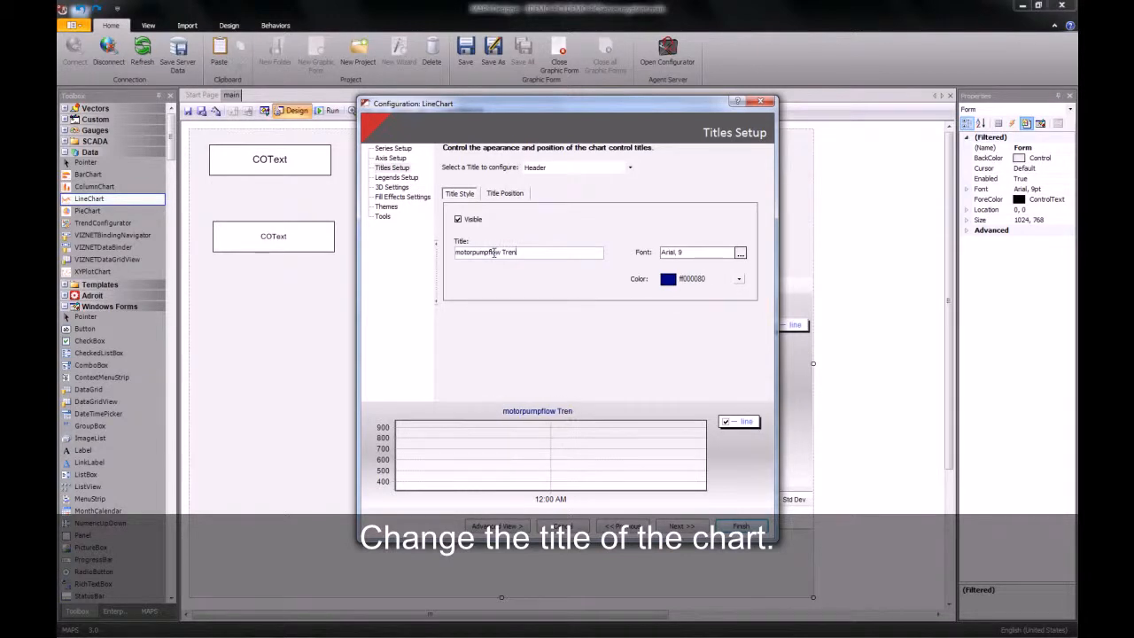
{"action": "type", "text": "d"}
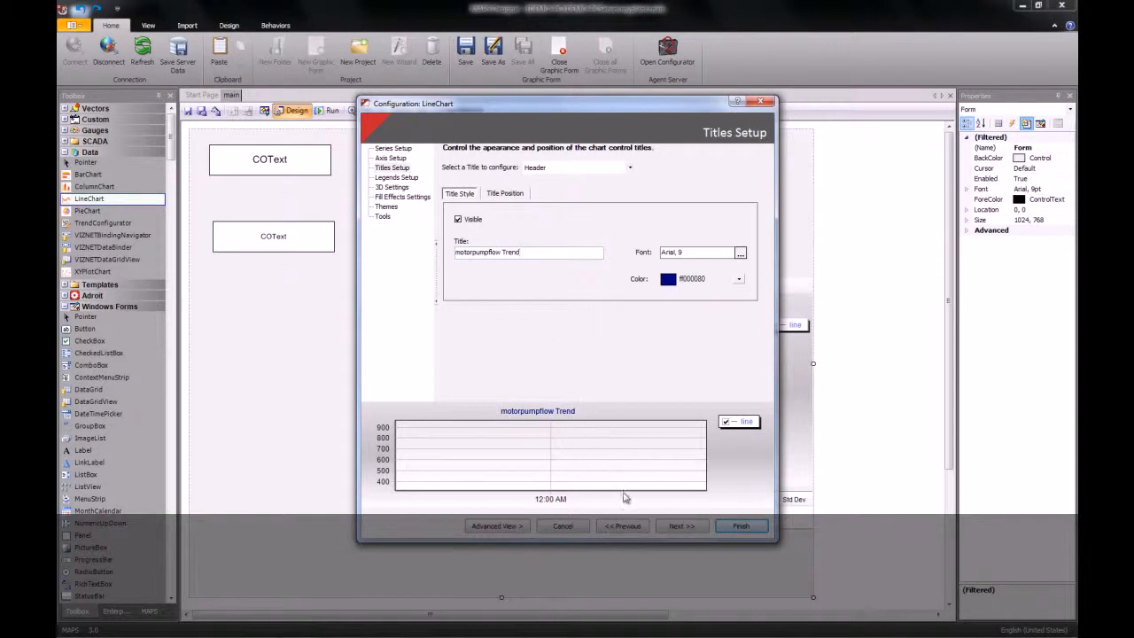
- Go back to the series Values page and browse for the Y Values element
{"action": "left_click", "coordinate": [622, 525]}
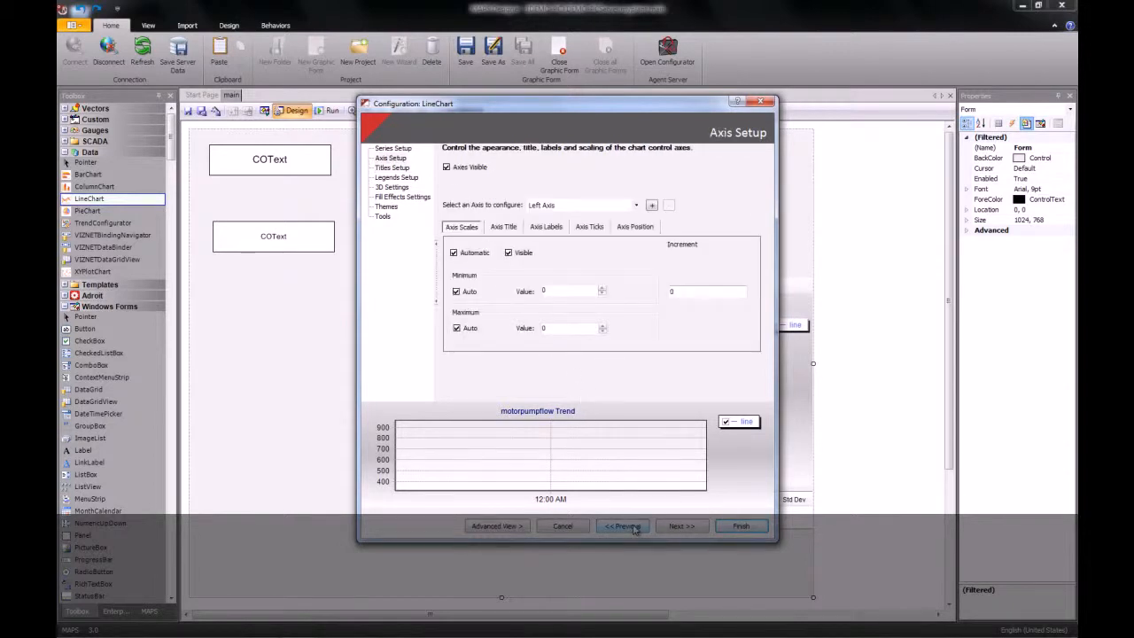
{"action": "left_click", "coordinate": [621, 525]}
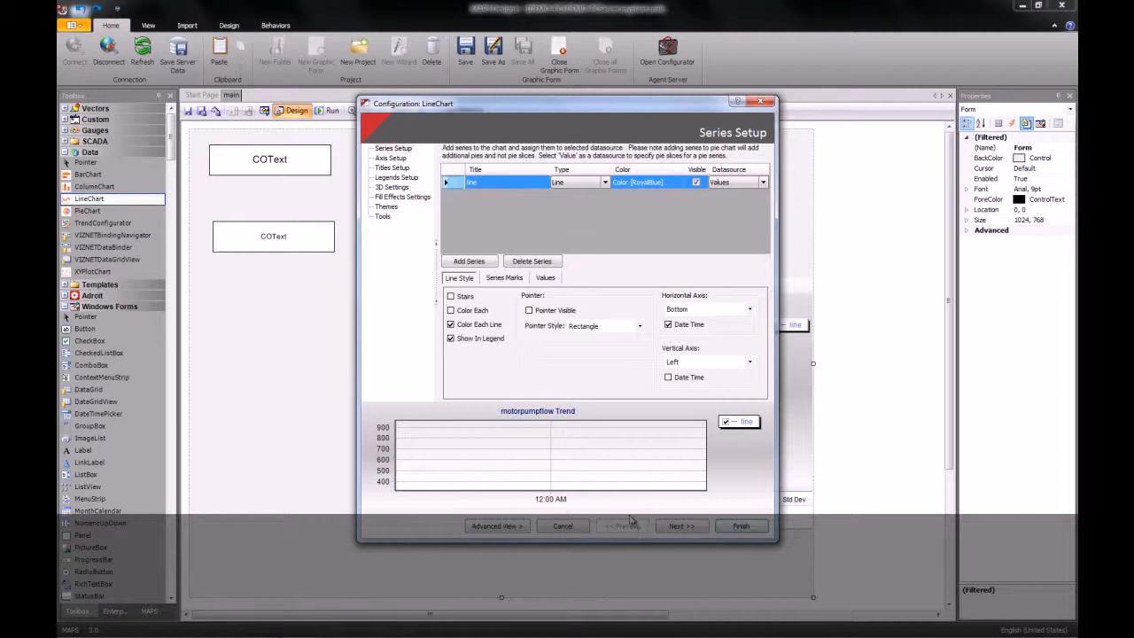
{"action": "left_click", "coordinate": [545, 277]}
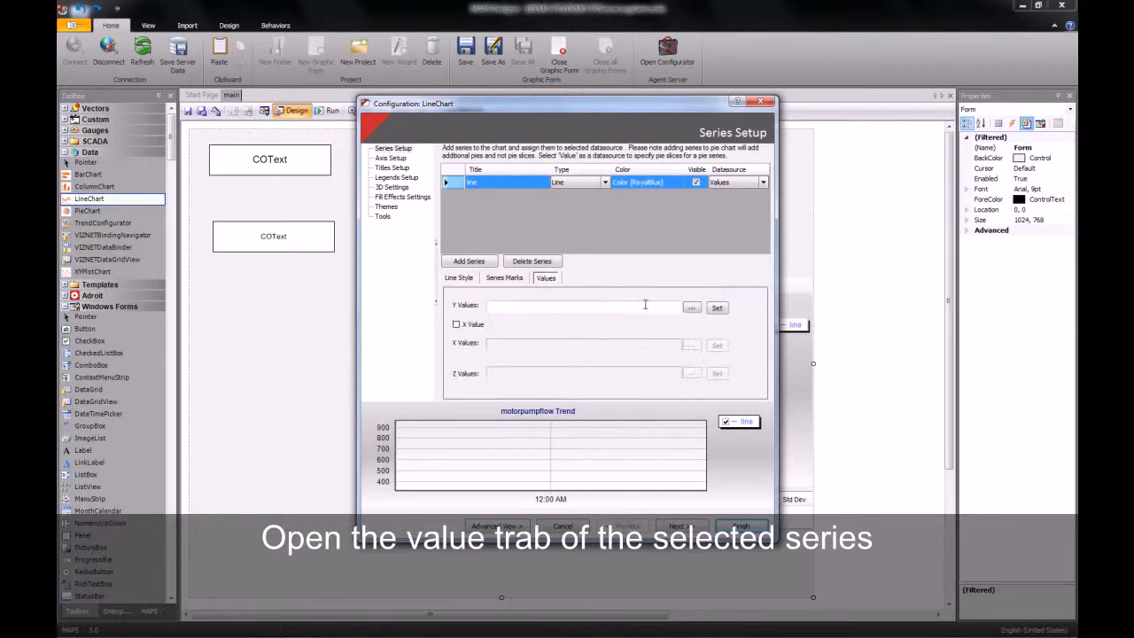
{"action": "left_click", "coordinate": [692, 307]}
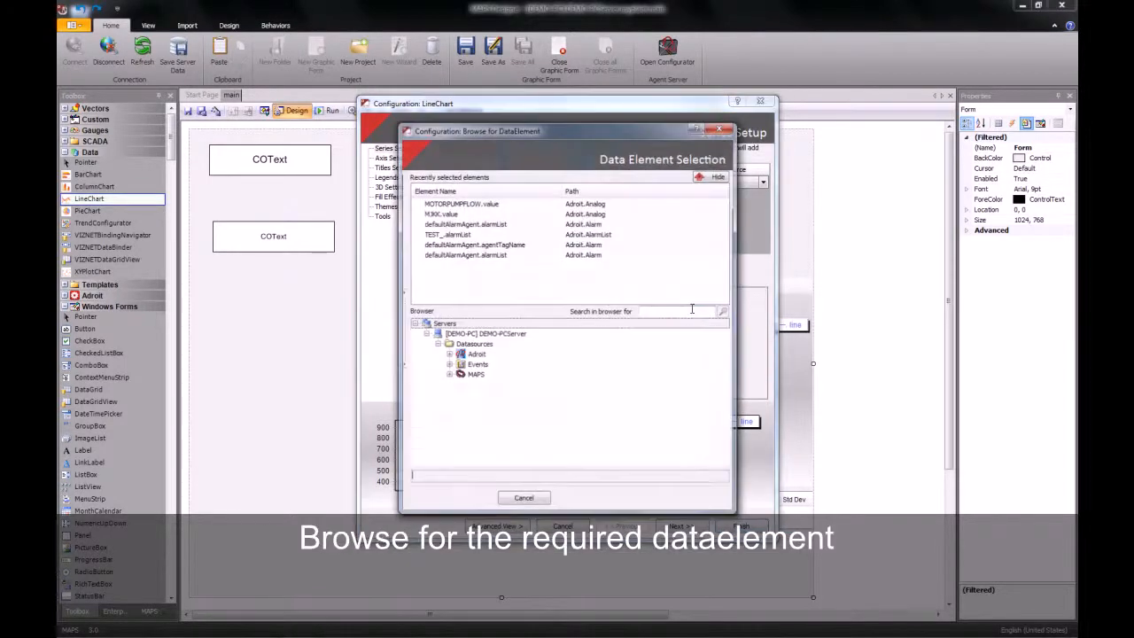
- Bind Y Values to Adroit > Analog > MOTORPUMPFLOW 'value' and finish
{"action": "left_click", "coordinate": [476, 354]}
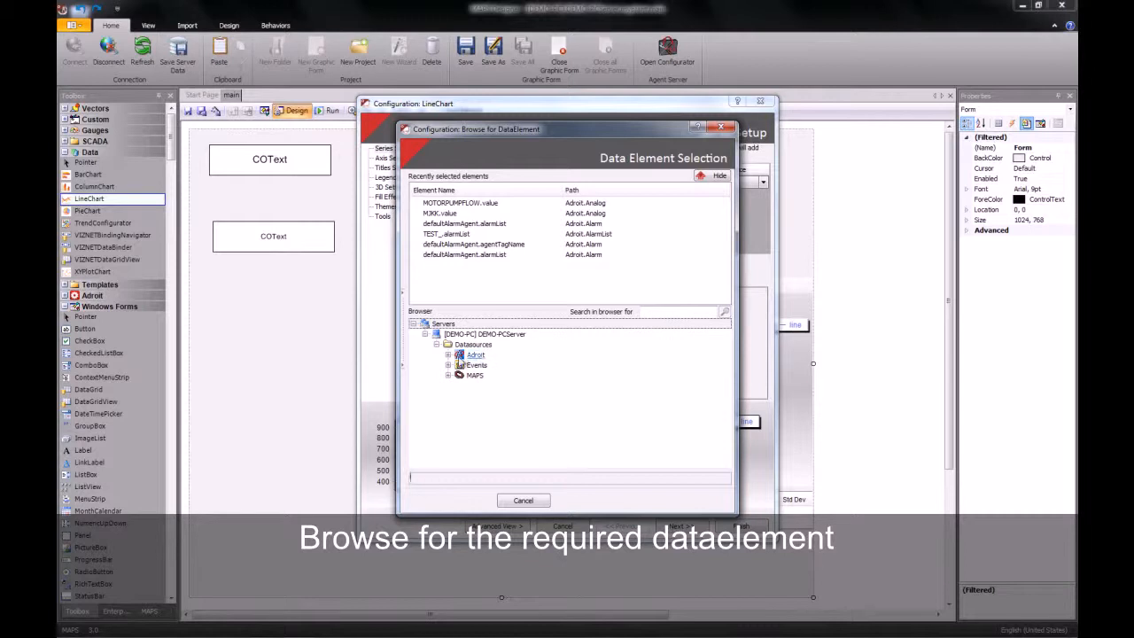
{"action": "left_click", "coordinate": [448, 354]}
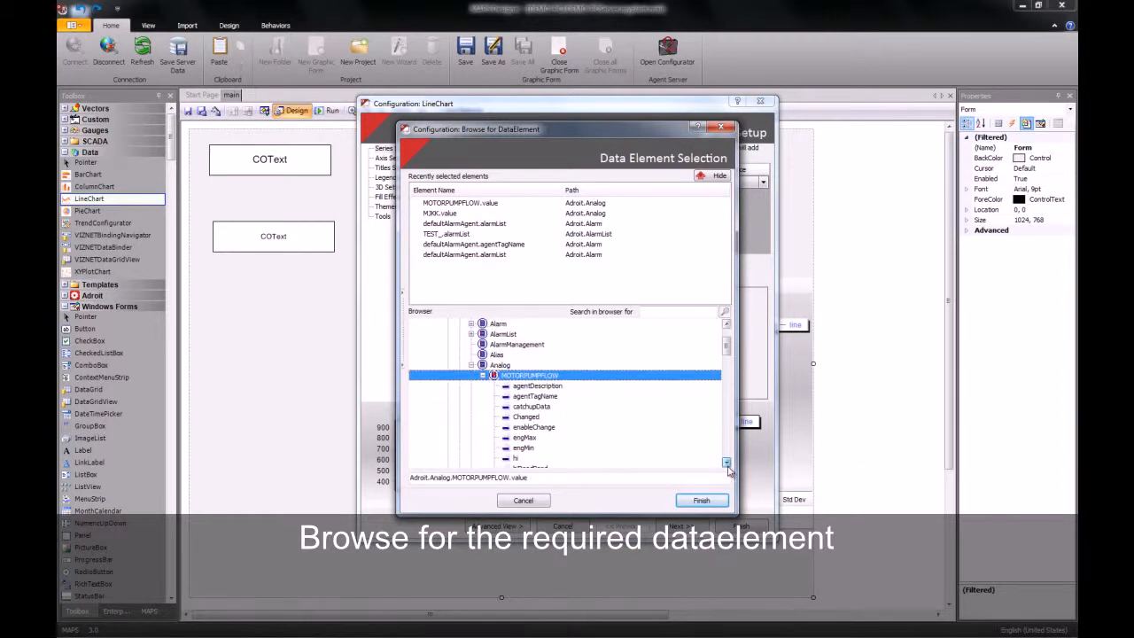
{"action": "scroll", "scroll_direction": "down", "scroll_amount": 3}
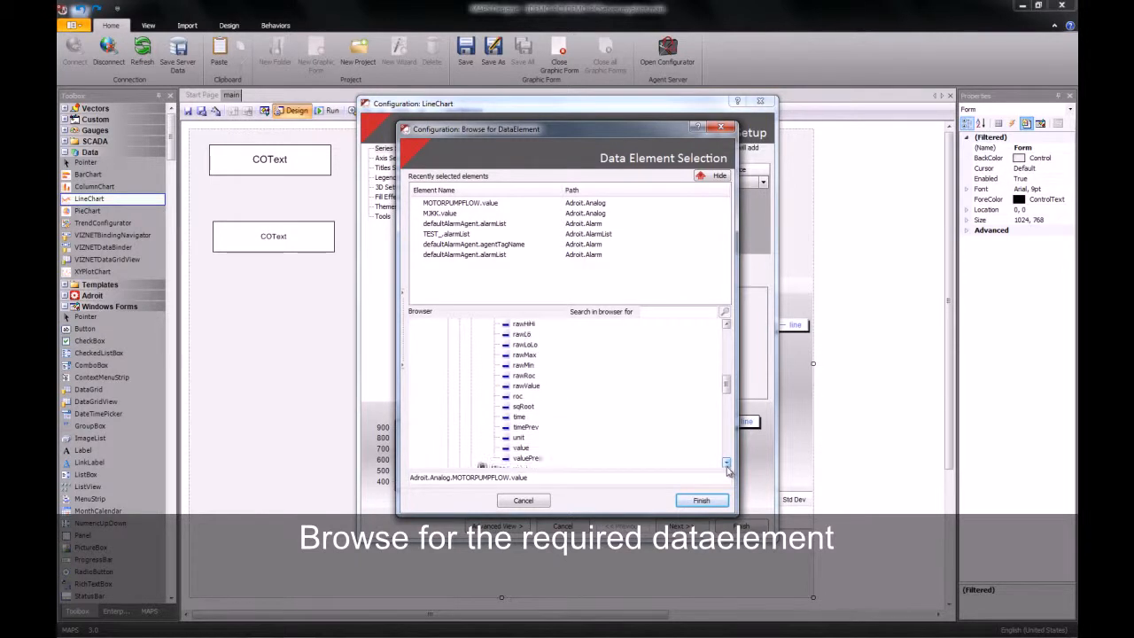
{"action": "left_click", "coordinate": [519, 448]}
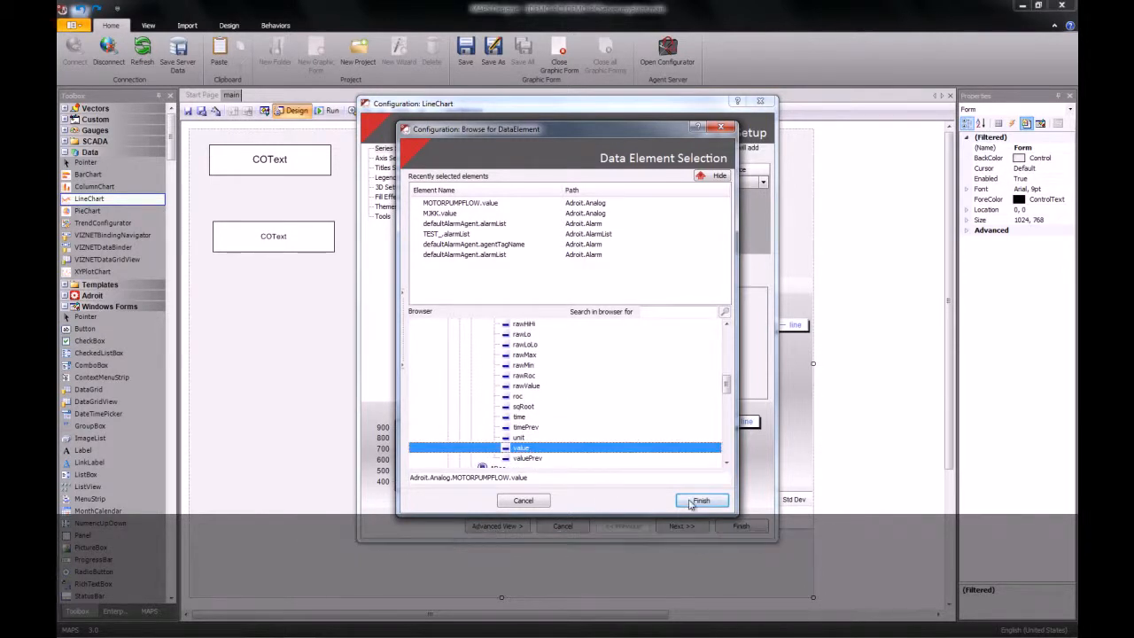
{"action": "left_click", "coordinate": [701, 500]}
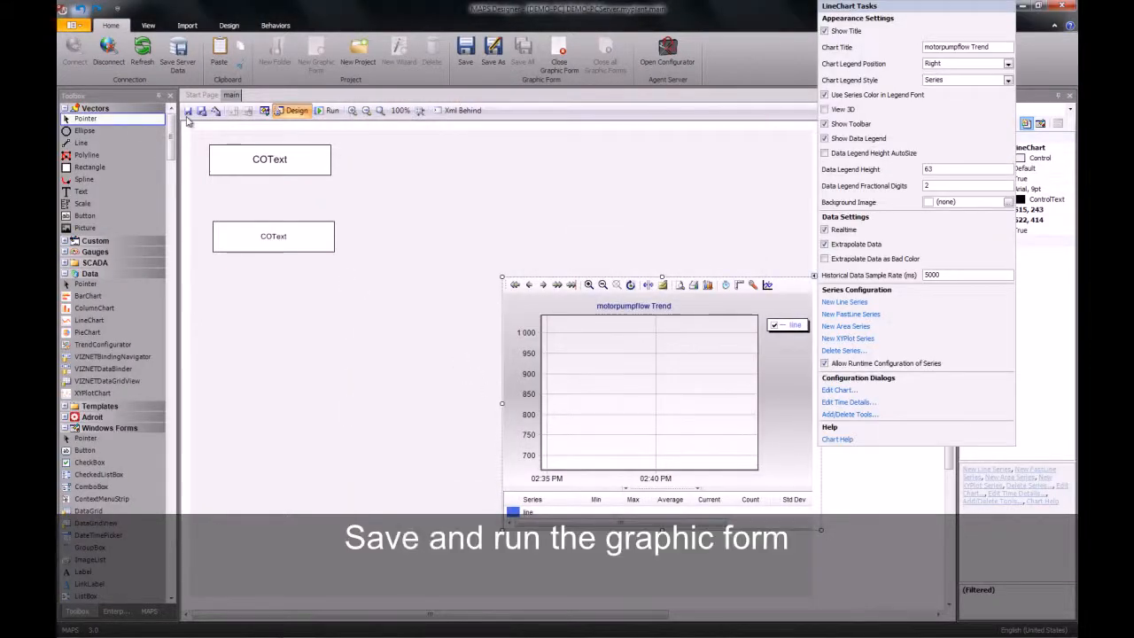
- Save the main graphic form and run it
{"action": "left_click", "coordinate": [189, 110]}
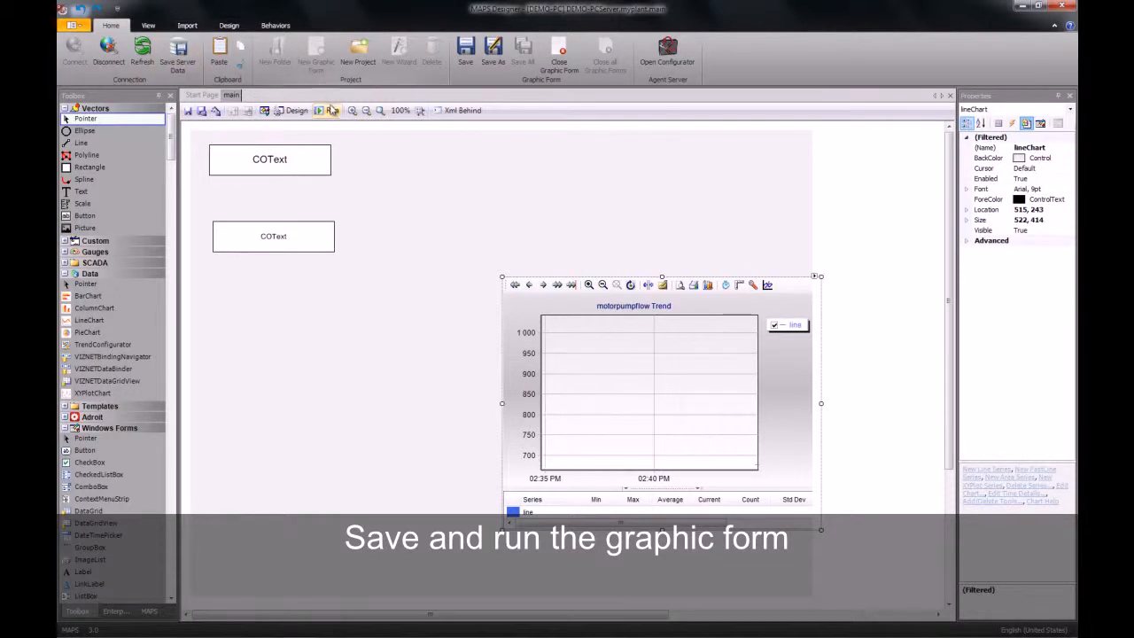
{"action": "left_click", "coordinate": [330, 110]}
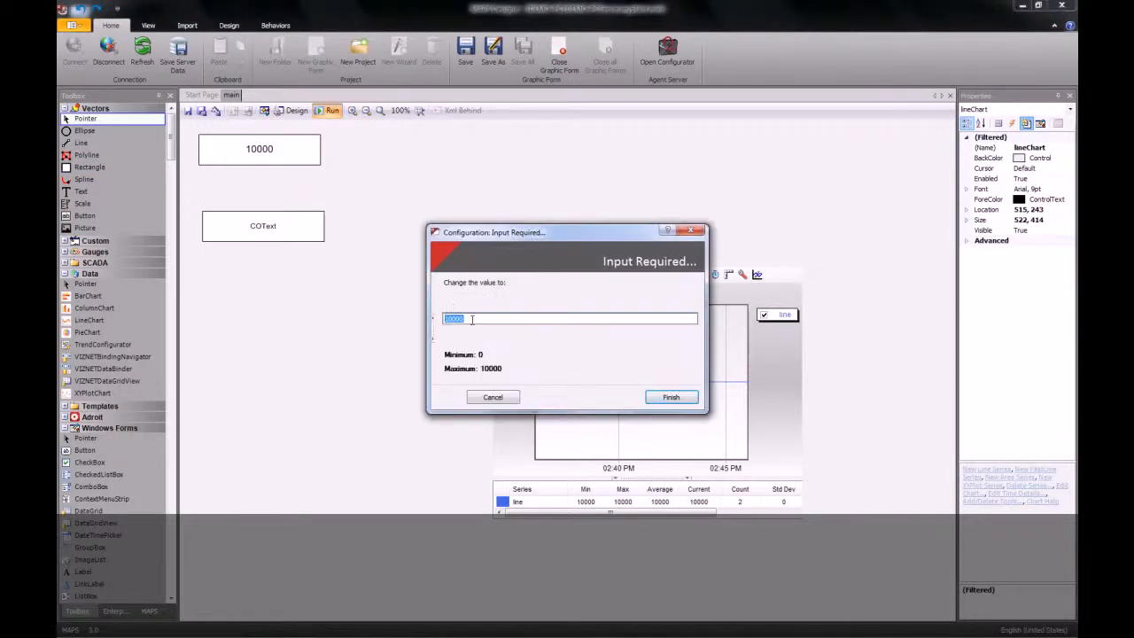
- Enter 8000 as the new pump flow value and apply it
{"action": "type", "text": "80"}
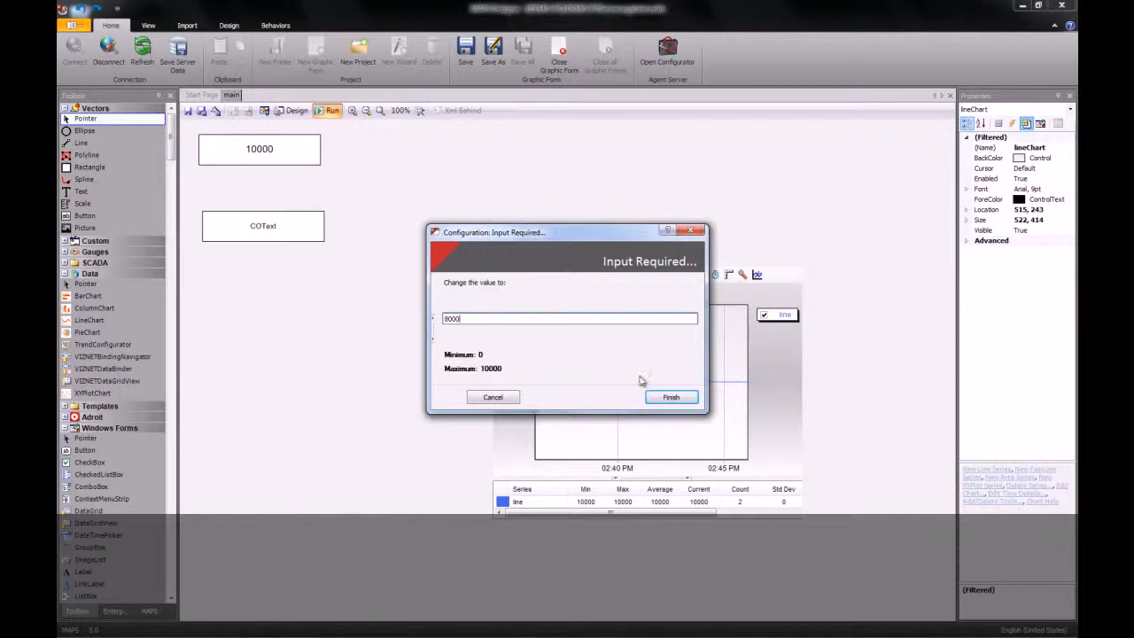
{"action": "left_click", "coordinate": [671, 397]}
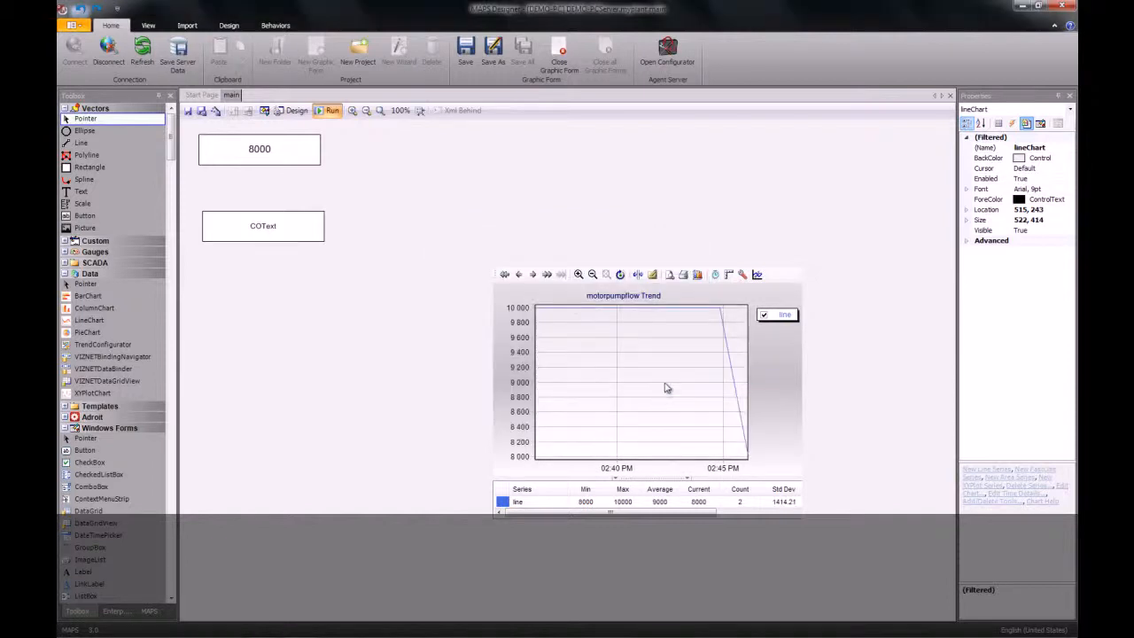